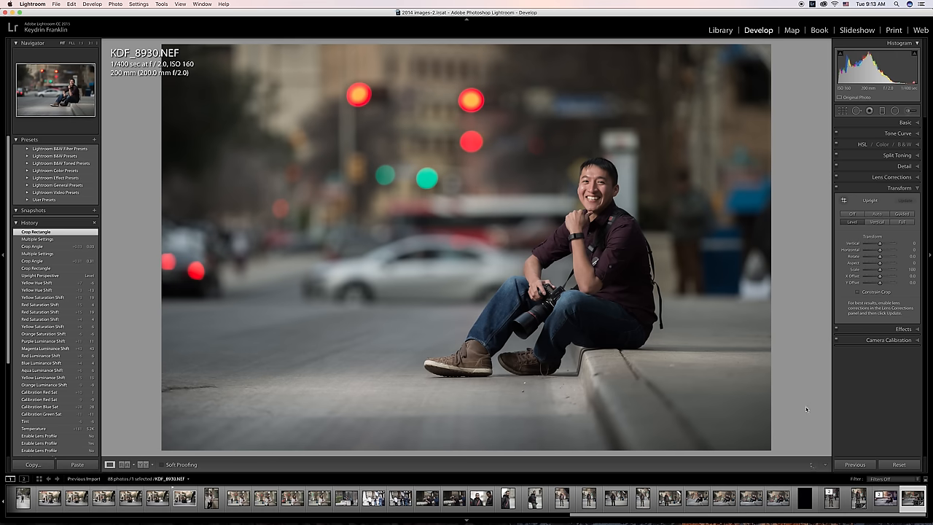
mouse_move(790, 421)
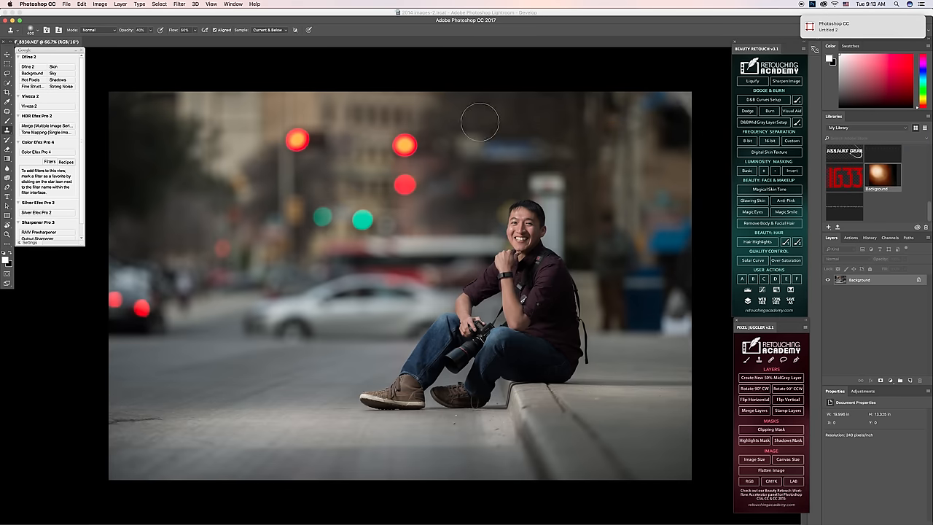
mouse_move(607, 247)
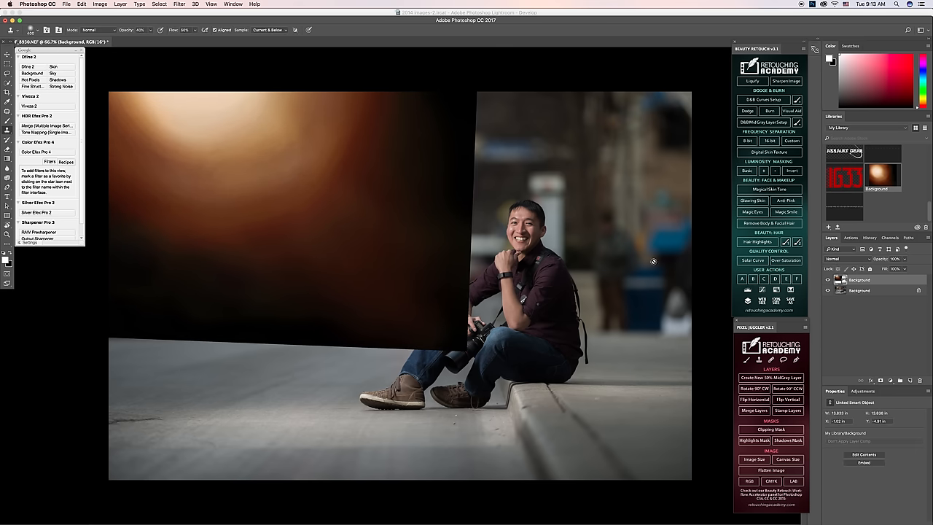
Step: Set the sun flare layer's blend mode to Screen
left_click(838, 259)
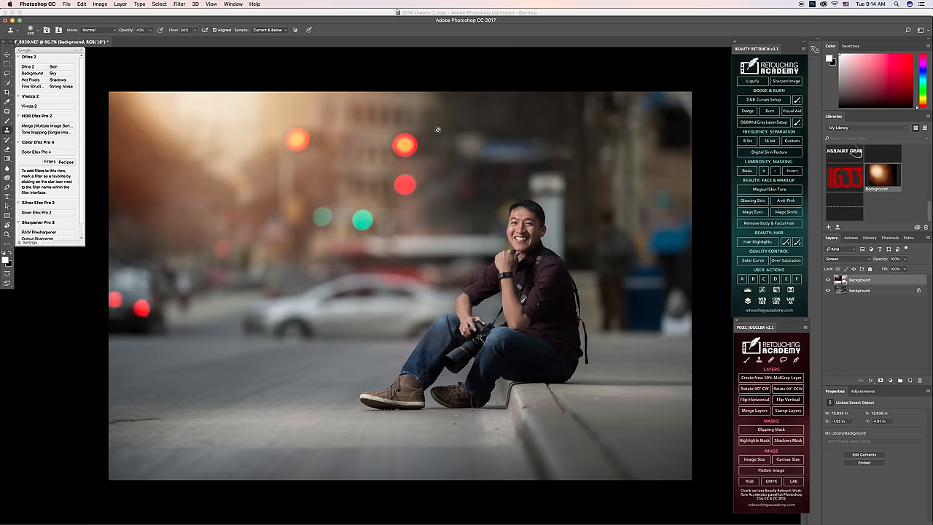
mouse_move(471, 251)
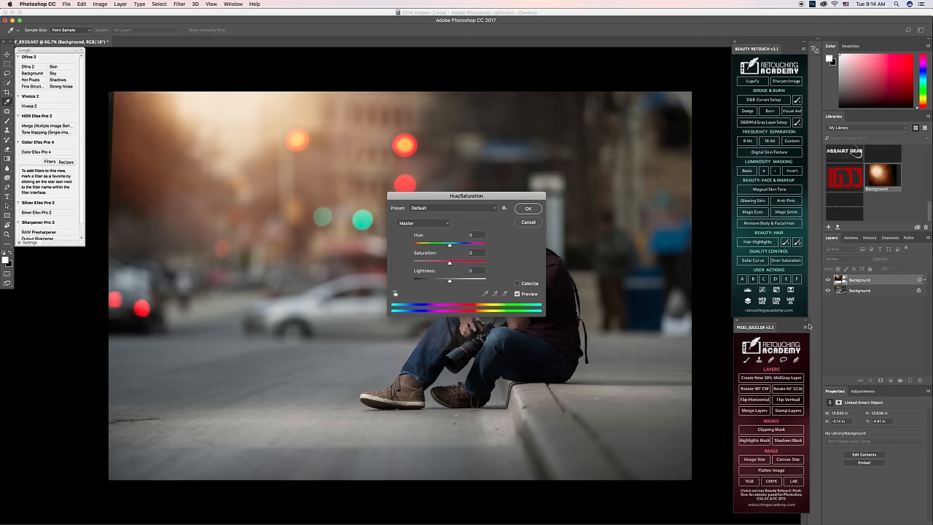
Step: Apply Hue/Saturation to the flare with hue +2 and saturation +12
left_click_drag(466, 195, 508, 190)
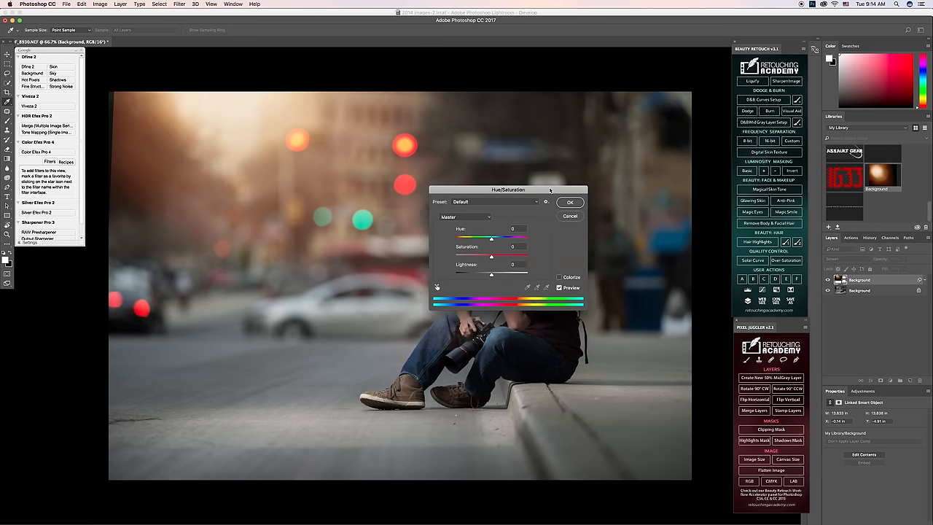
left_click_drag(508, 190, 620, 193)
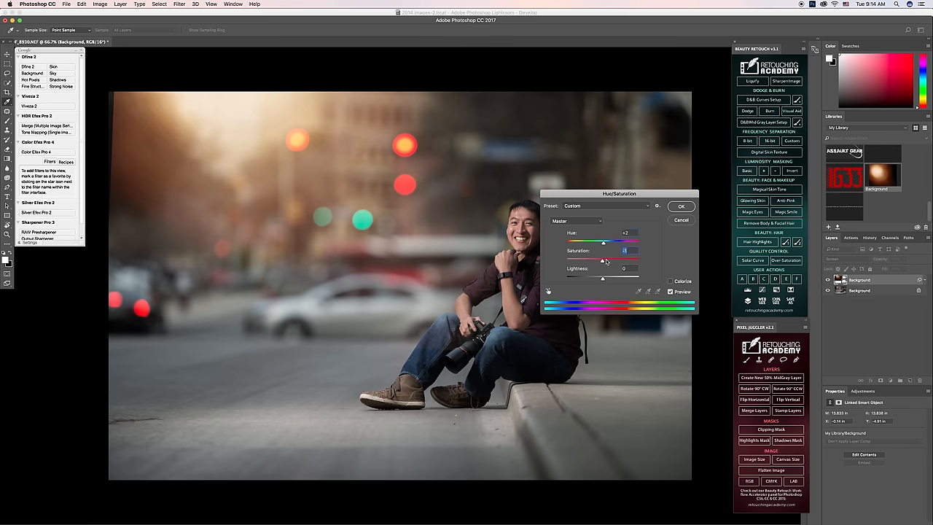
left_click_drag(602, 260, 606, 260)
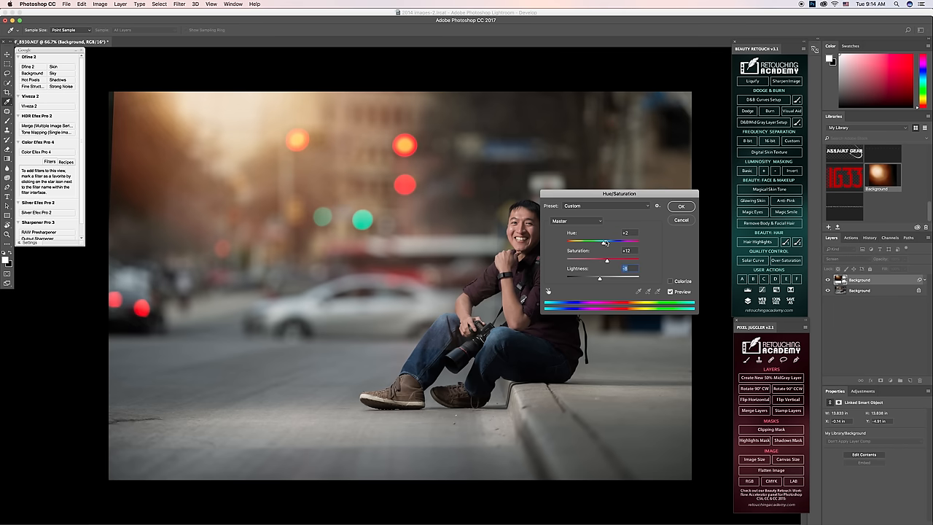
left_click(680, 205)
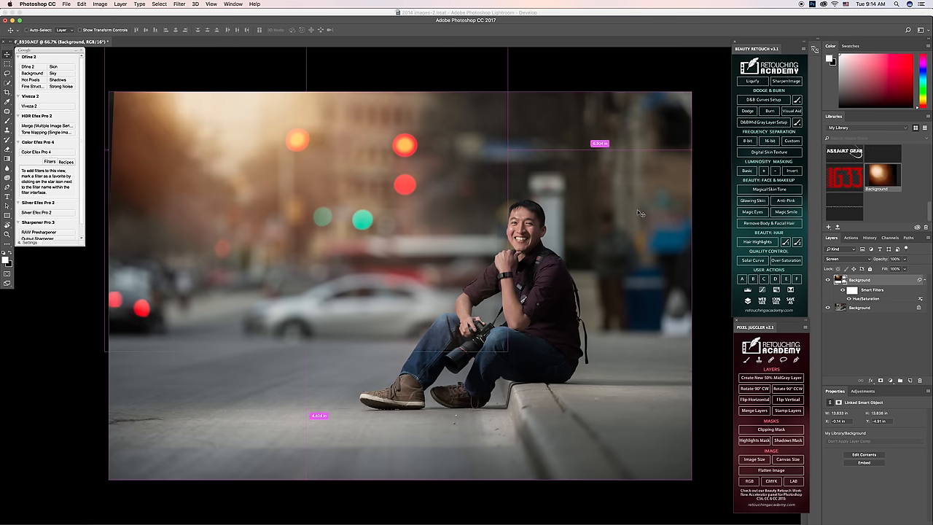
Step: Apply Levels to the flare with midtones 0.89 and highlights 250
left_click(100, 13)
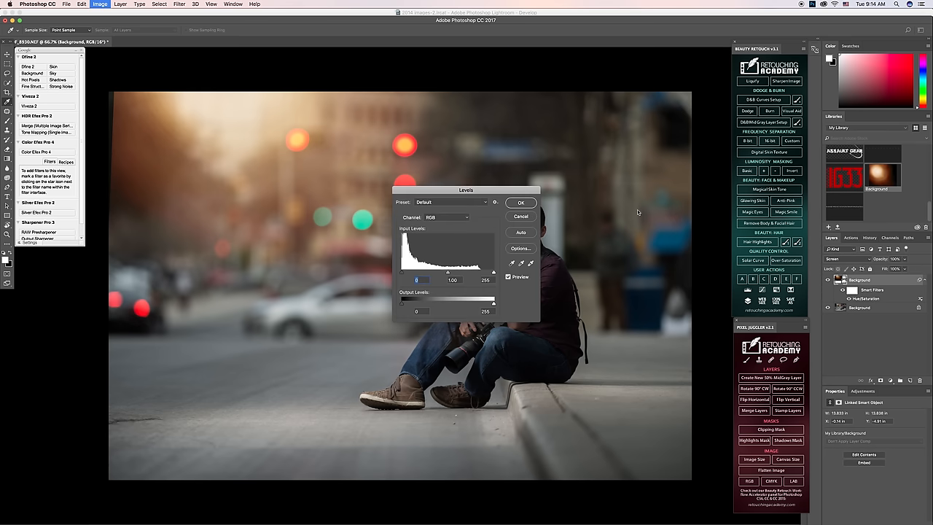
left_click_drag(465, 189, 479, 189)
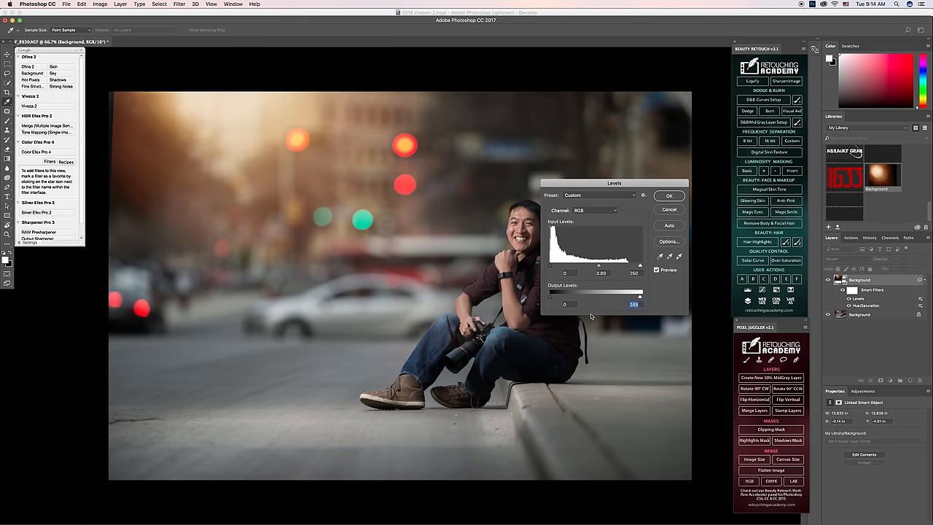
left_click(669, 195)
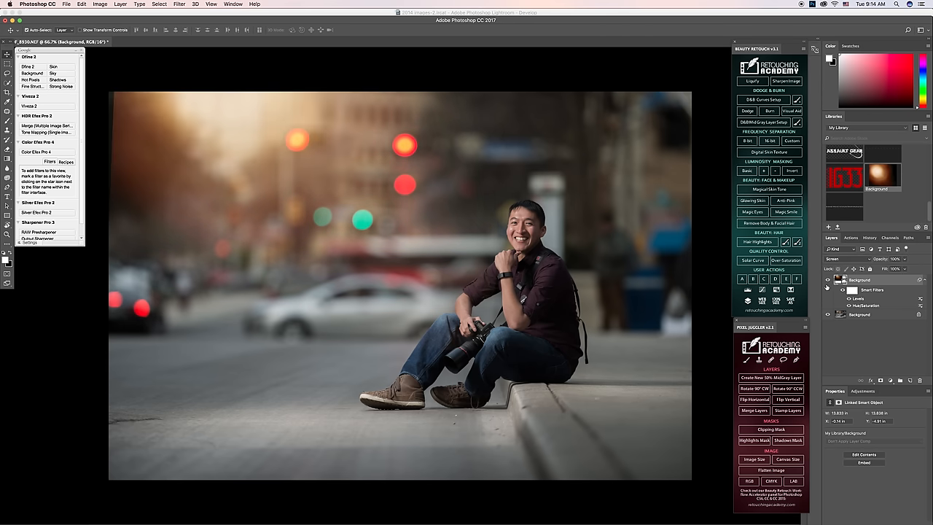
mouse_move(658, 401)
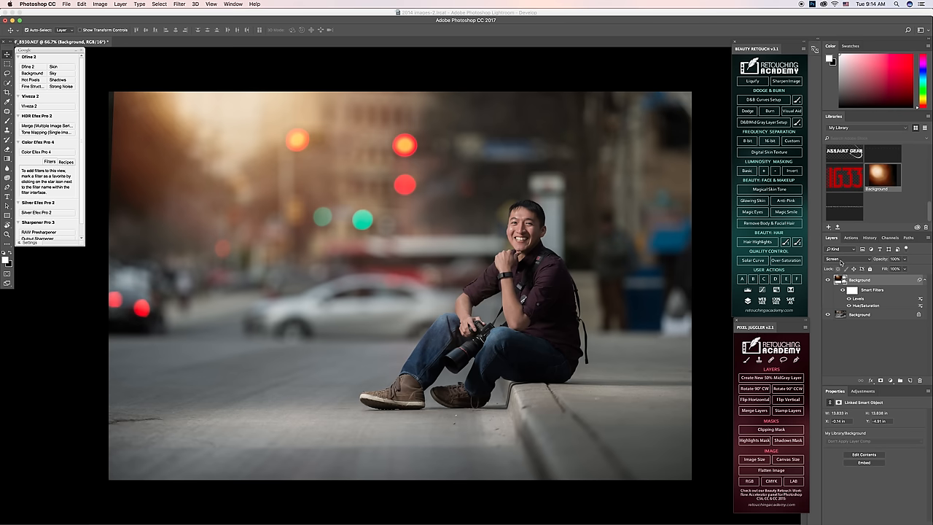
Step: Switch the flare layer's blend mode back to Normal
left_click(842, 260)
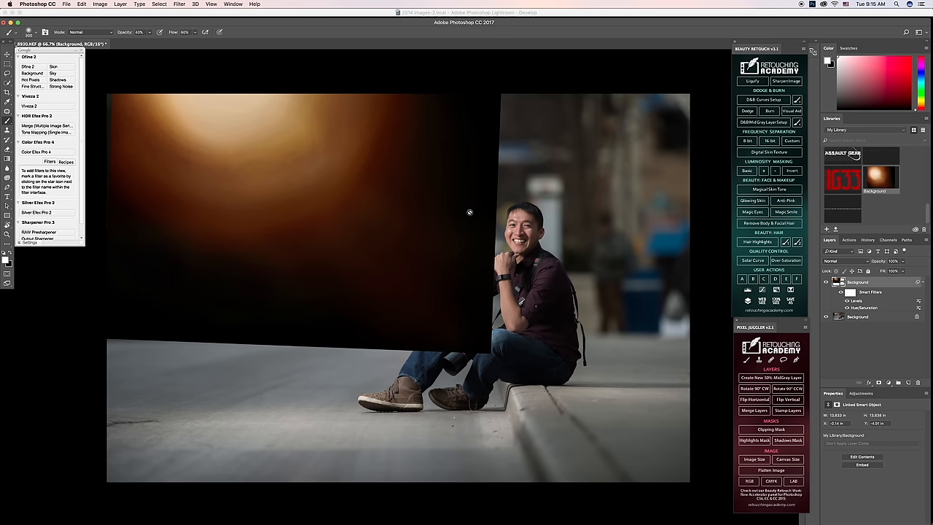
mouse_move(814, 285)
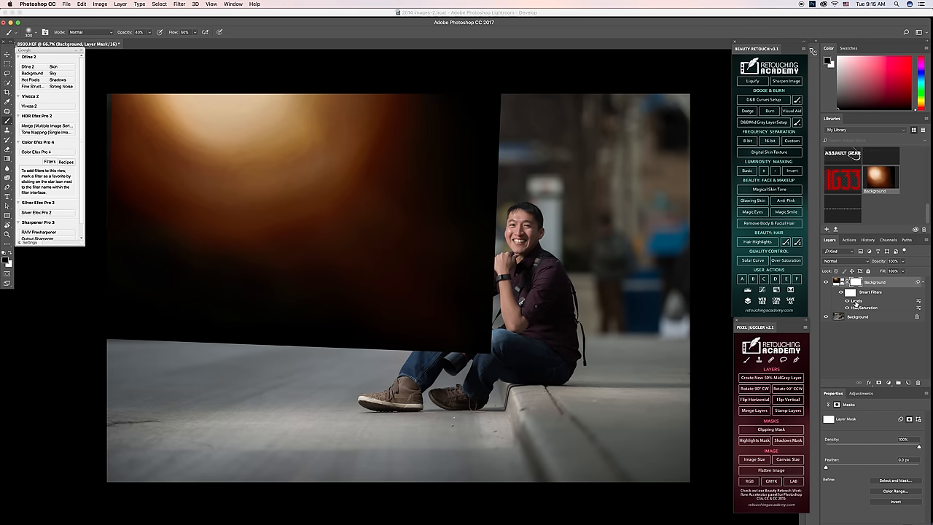
mouse_move(487, 129)
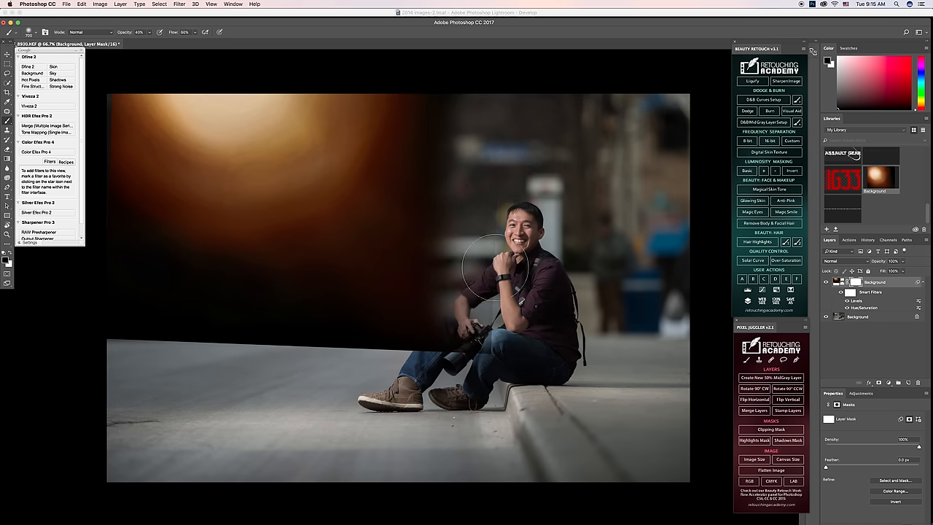
mouse_move(474, 387)
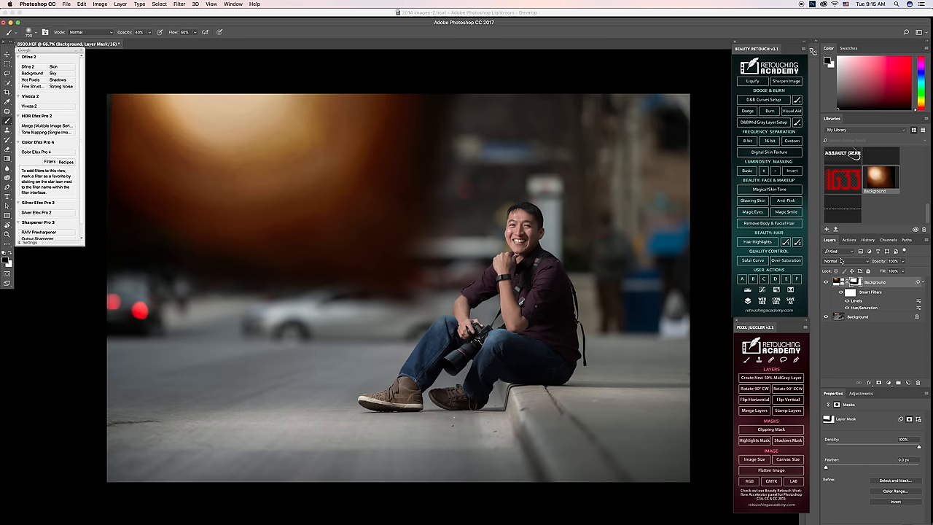
Step: Change the flare layer's blend mode back to Screen
left_click(838, 261)
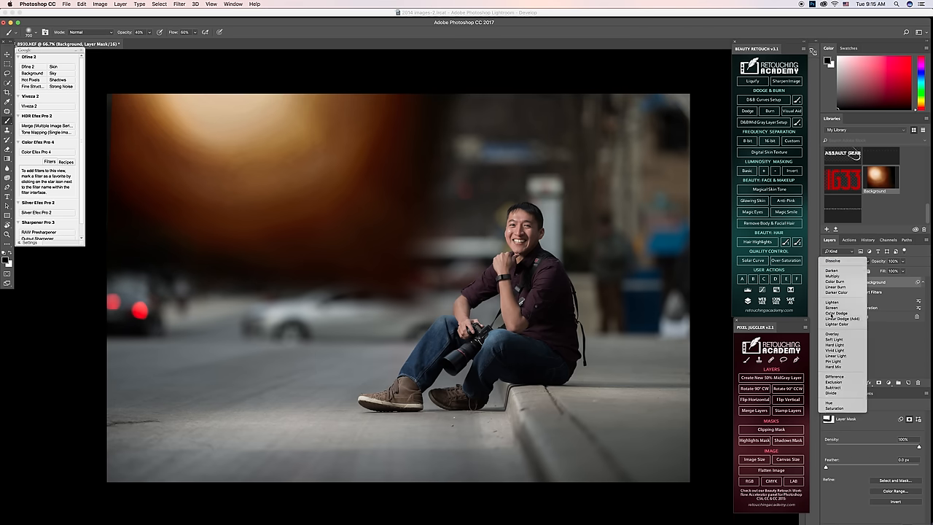
left_click(838, 306)
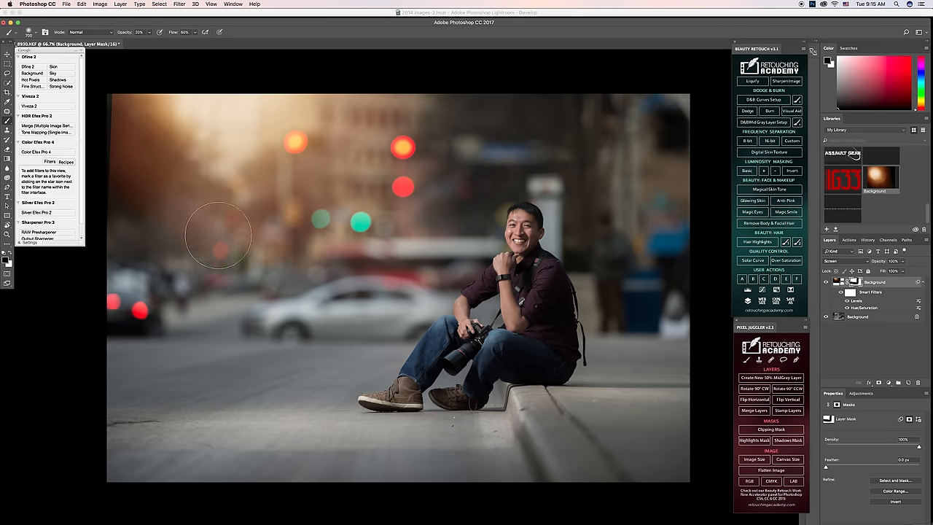
mouse_move(251, 282)
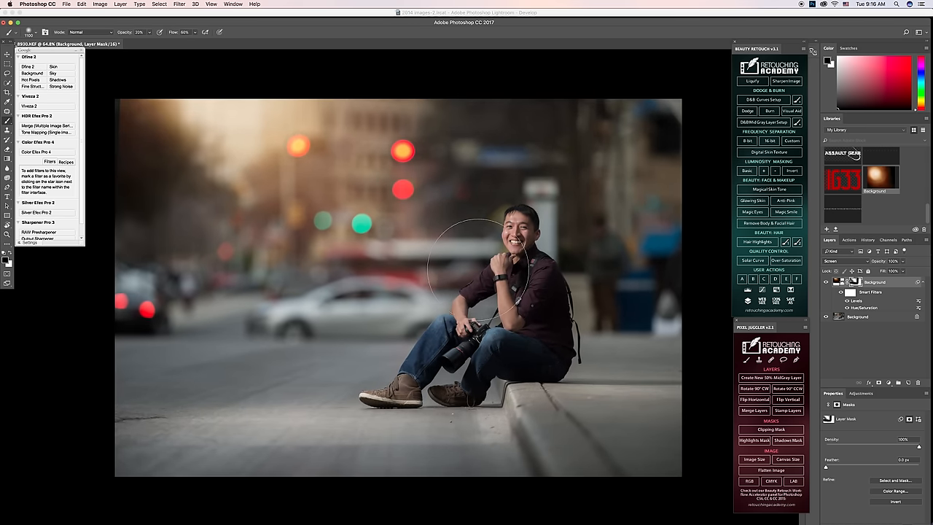
mouse_move(532, 280)
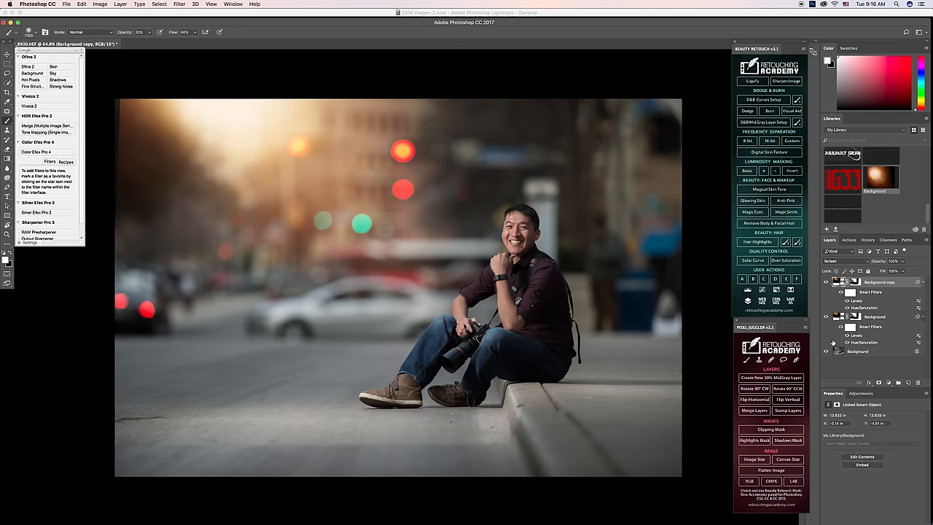
mouse_move(414, 229)
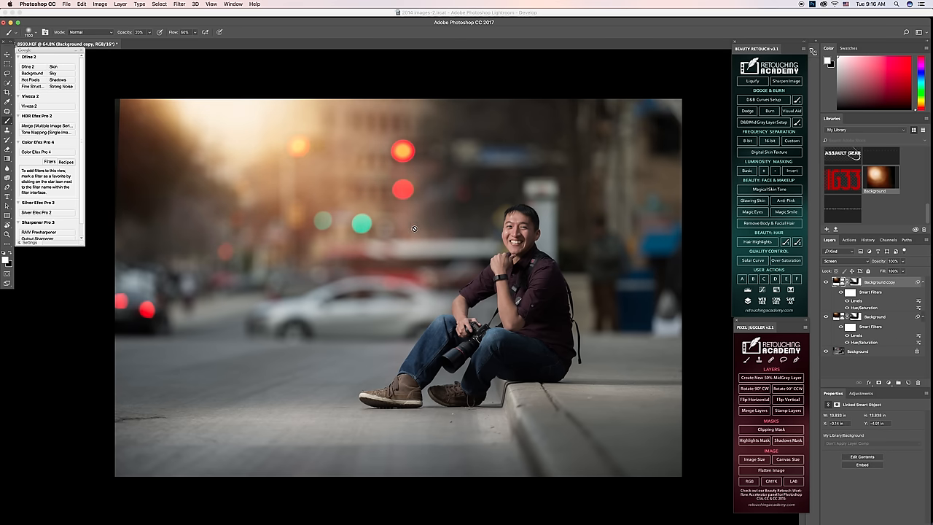
Step: Nudge the duplicate flare layer slightly right with the Move tool
left_click(8, 31)
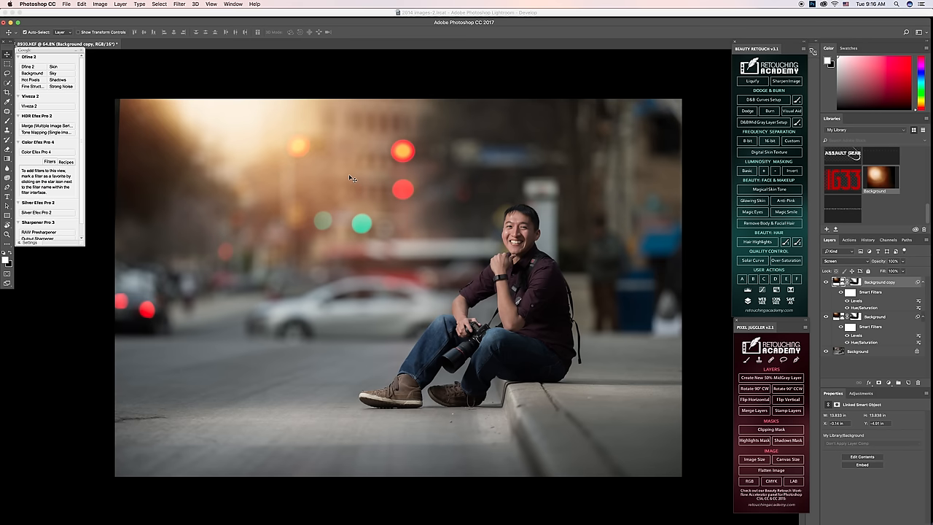
left_click_drag(350, 178, 379, 180)
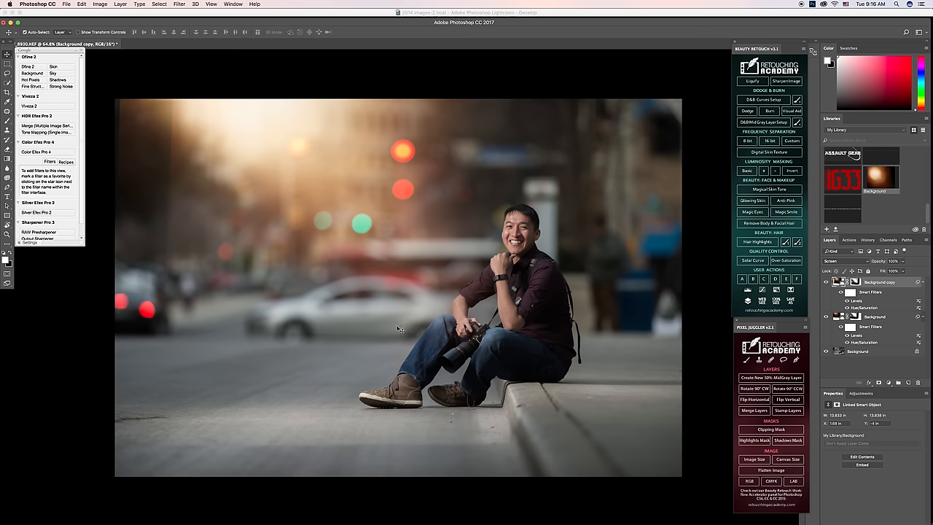
mouse_move(164, 194)
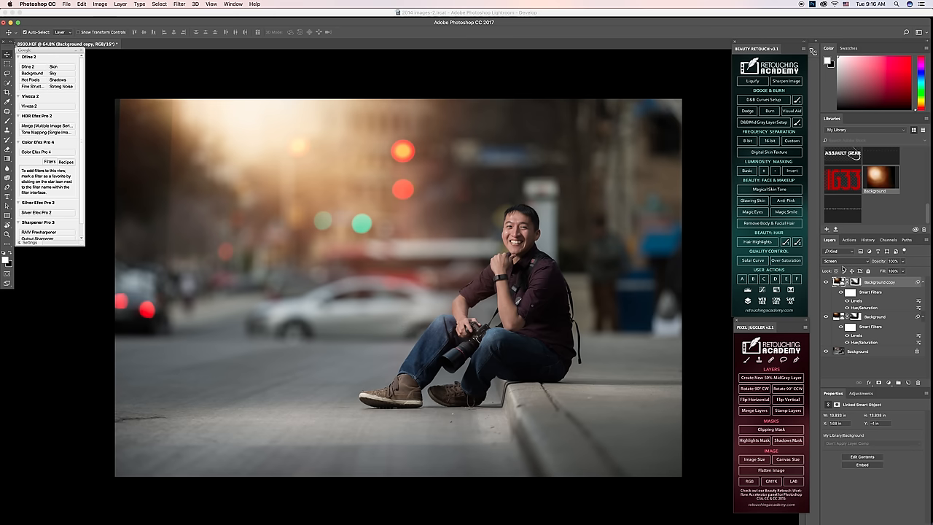
Step: Add a layer mask to the Background copy flare layer
left_click(838, 261)
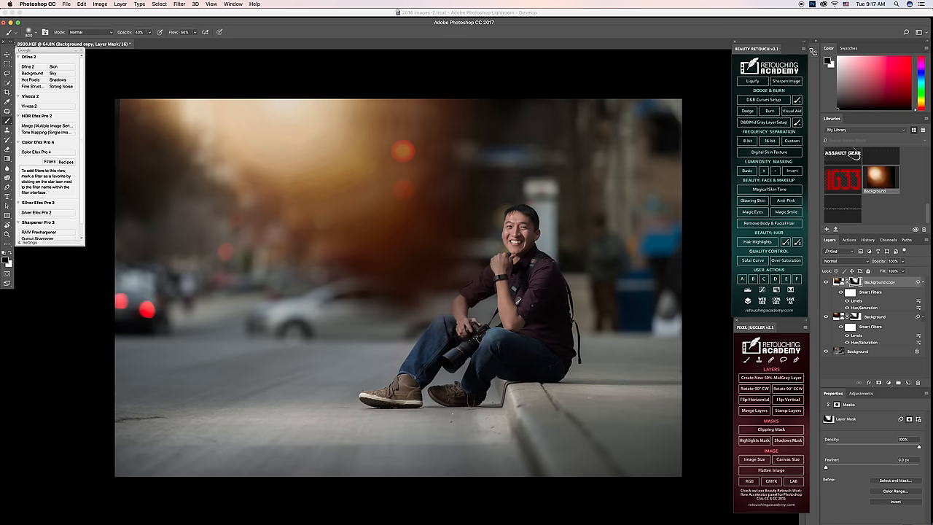
Step: Hide the duplicate flare over the seated man, keeping the upper-left glow
left_click(832, 261)
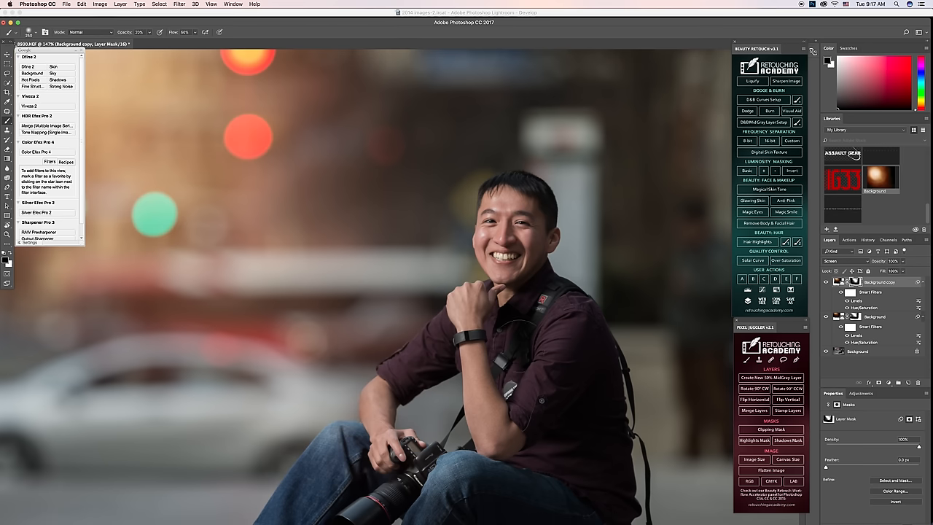
scroll("down", 3)
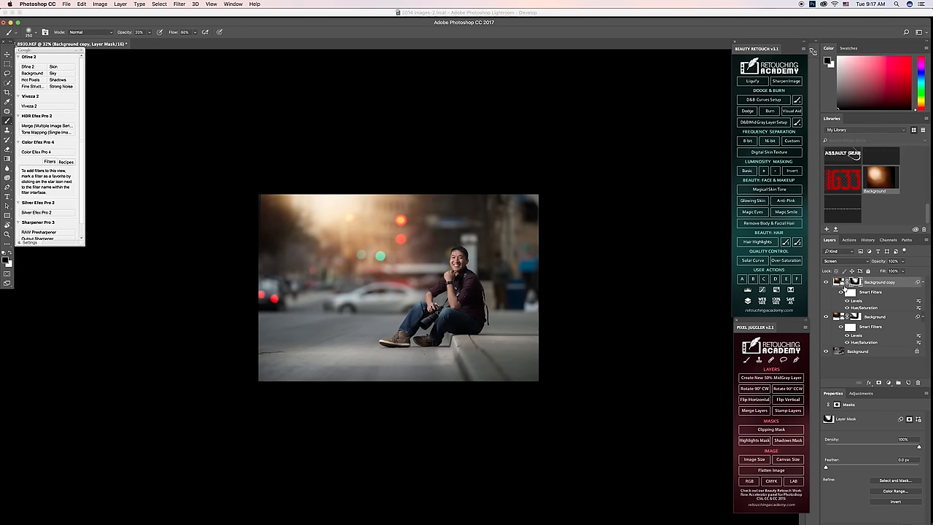
mouse_move(564, 308)
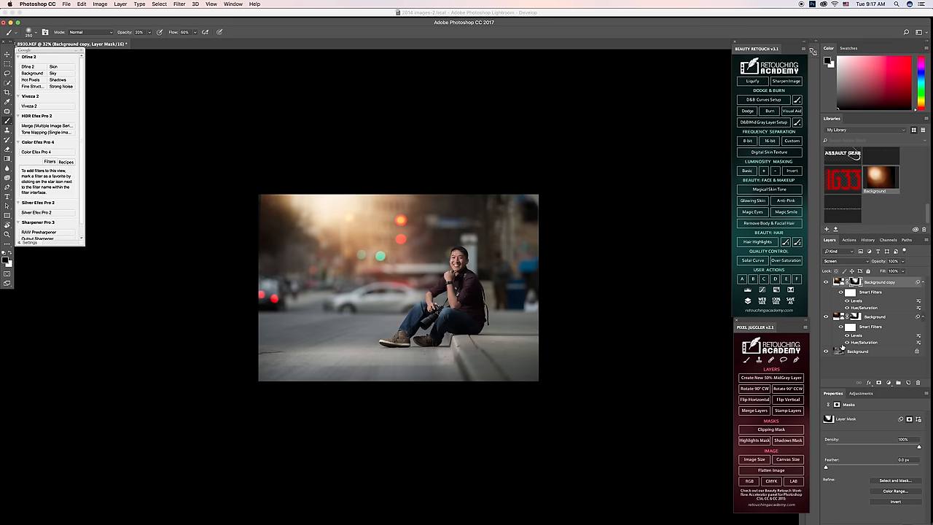
Step: Select Background copy and the Background smart object together for grouping
left_click(874, 317)
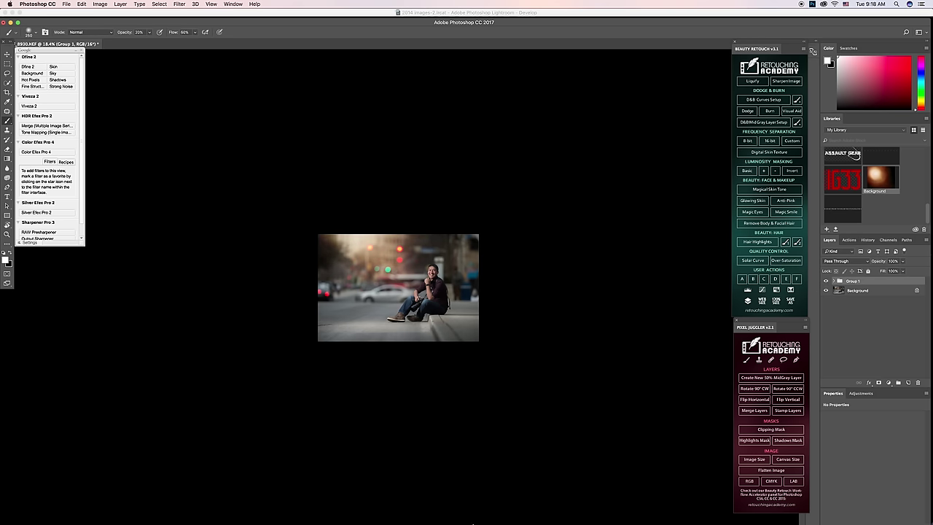
mouse_move(493, 508)
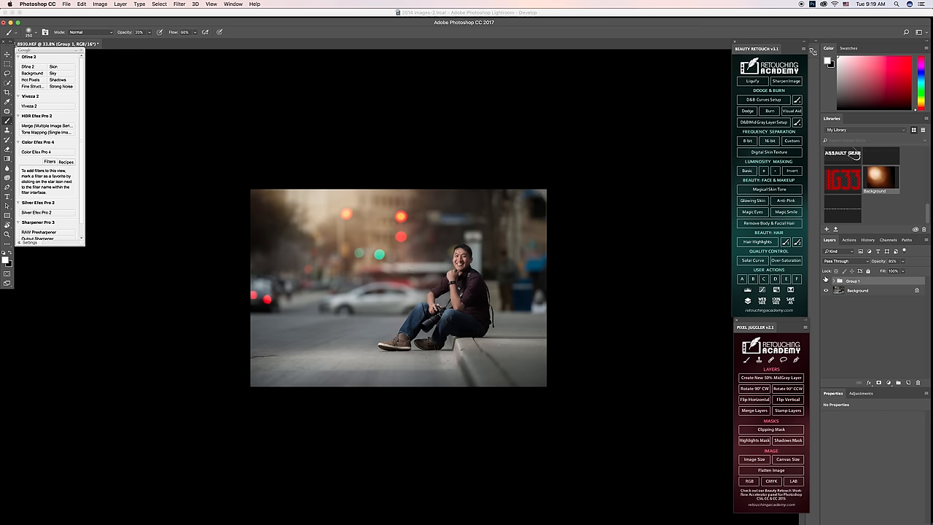
mouse_move(754, 327)
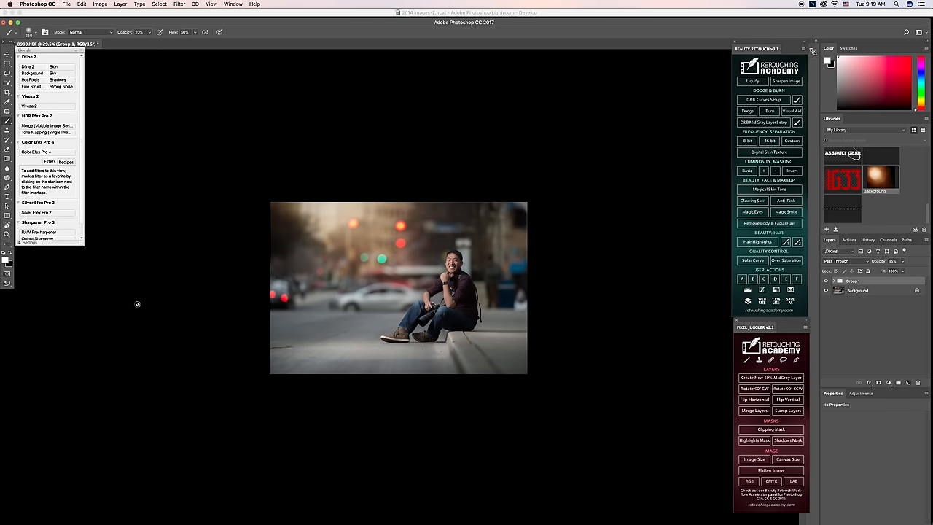
mouse_move(371, 272)
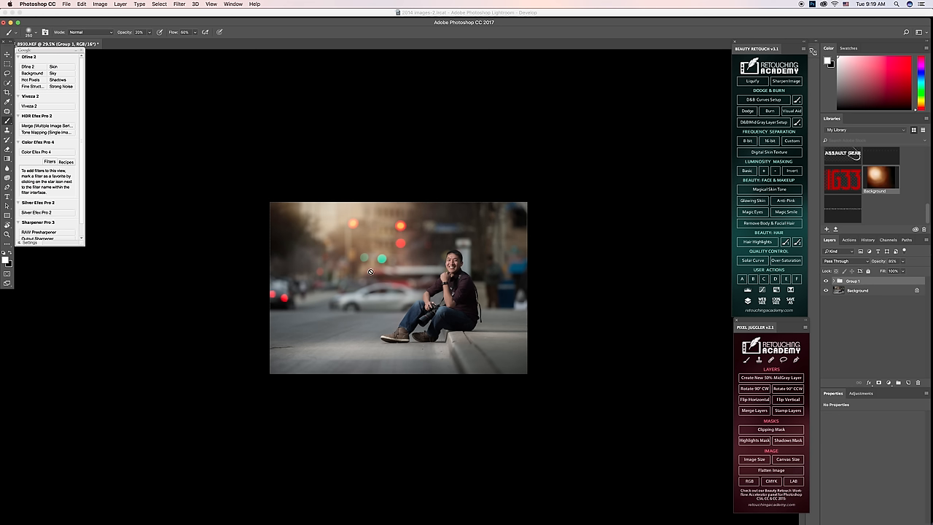
mouse_move(432, 230)
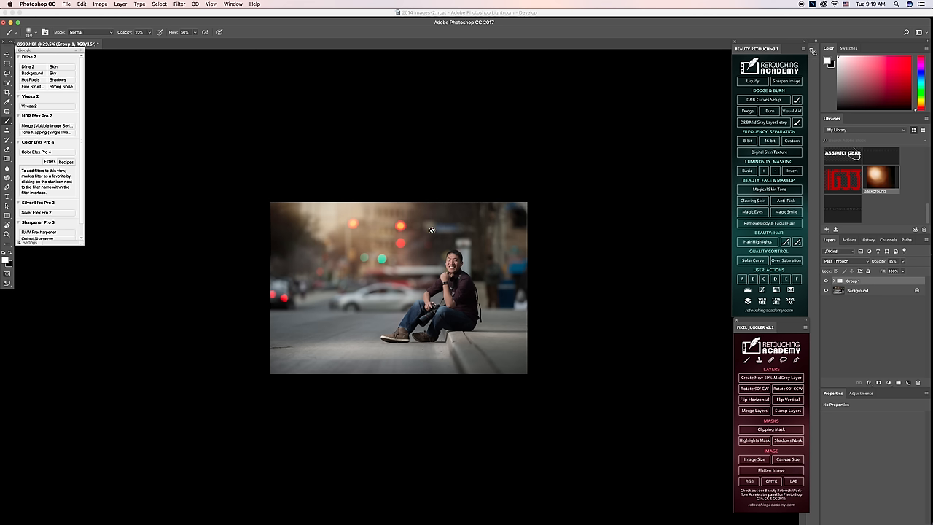
mouse_move(324, 207)
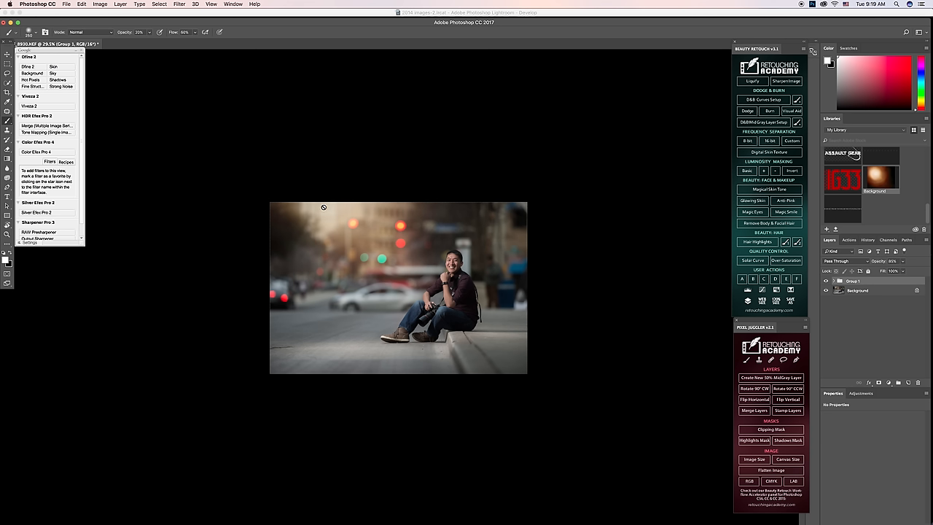
mouse_move(362, 279)
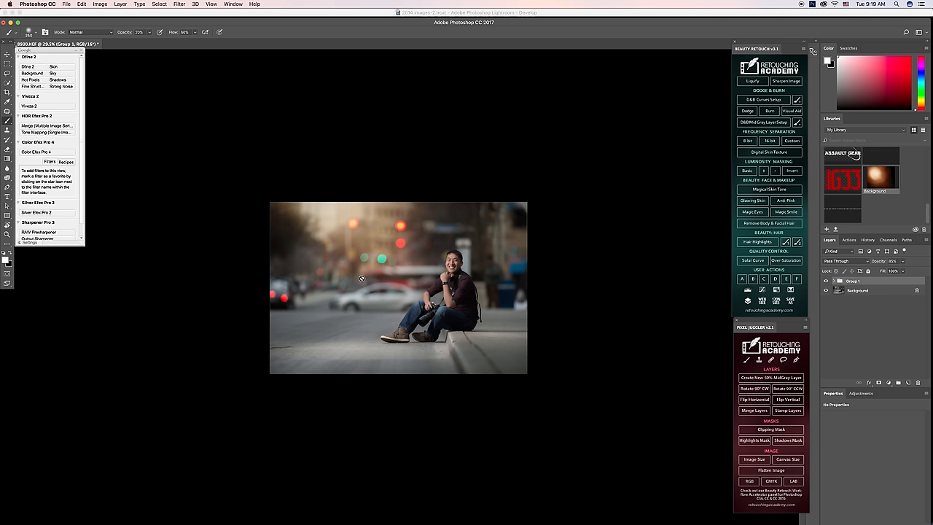
mouse_move(341, 223)
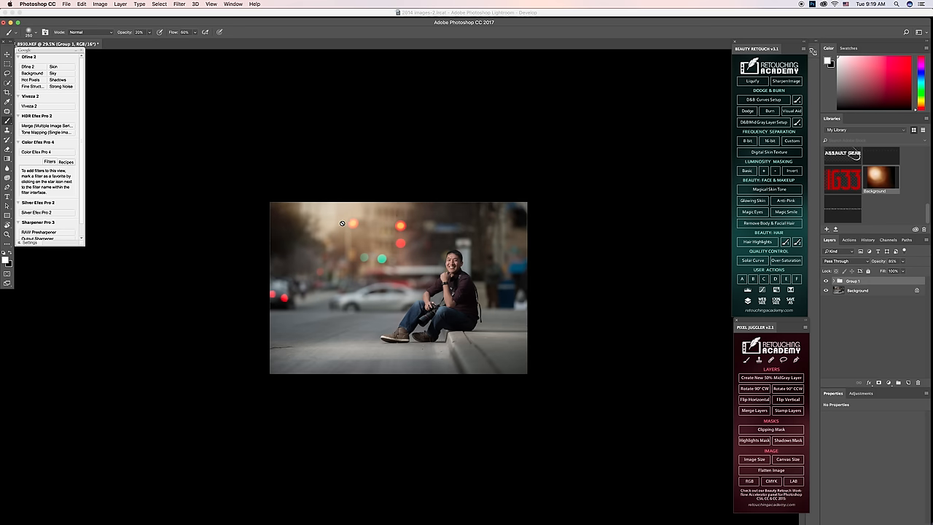
mouse_move(892, 338)
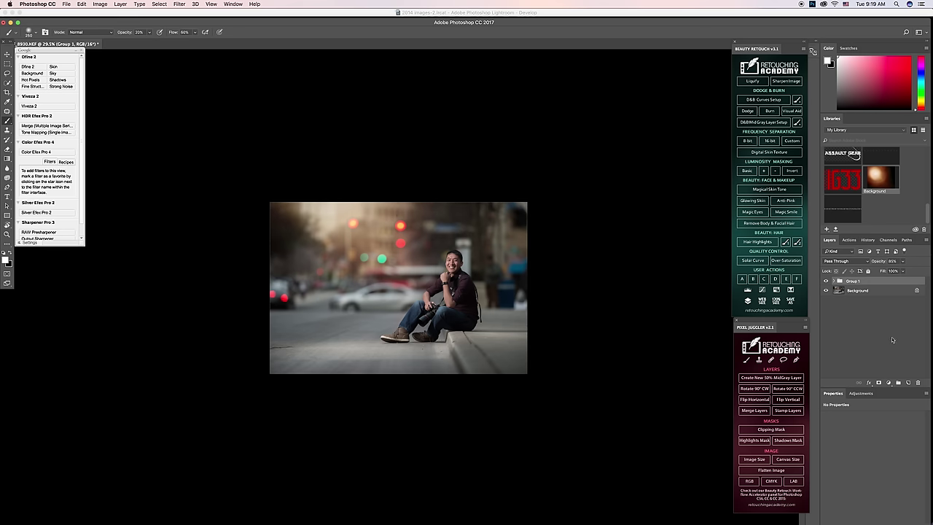
mouse_move(879, 297)
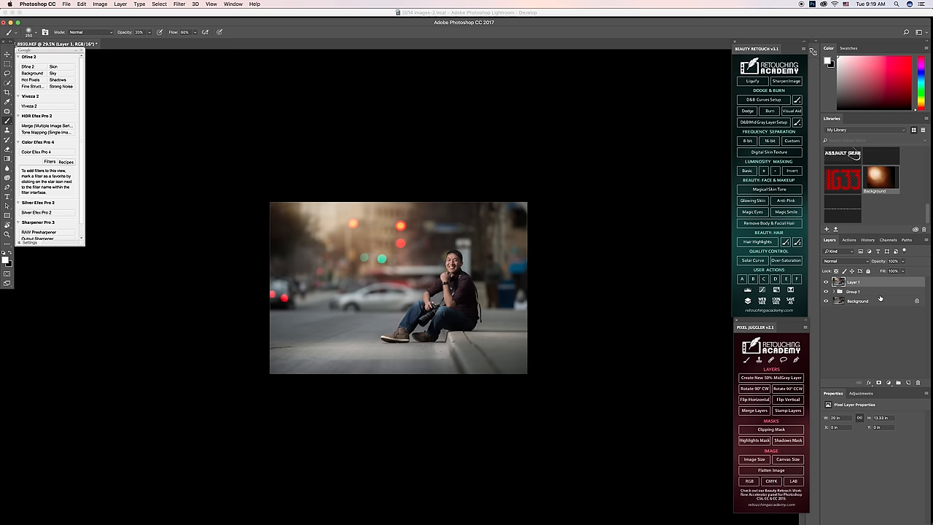
mouse_move(358, 285)
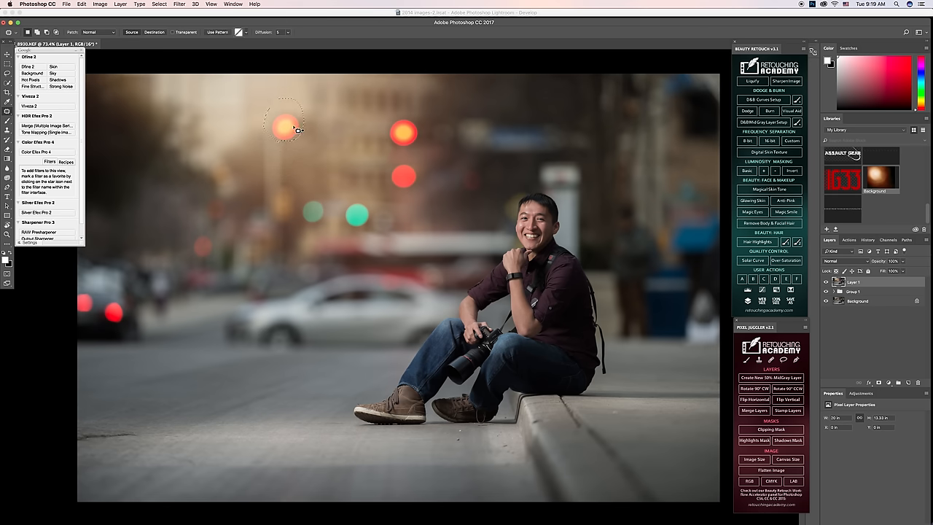
Step: Patch out the two orange bokeh dots, at upper left and above the red light
left_click_drag(284, 128, 285, 167)
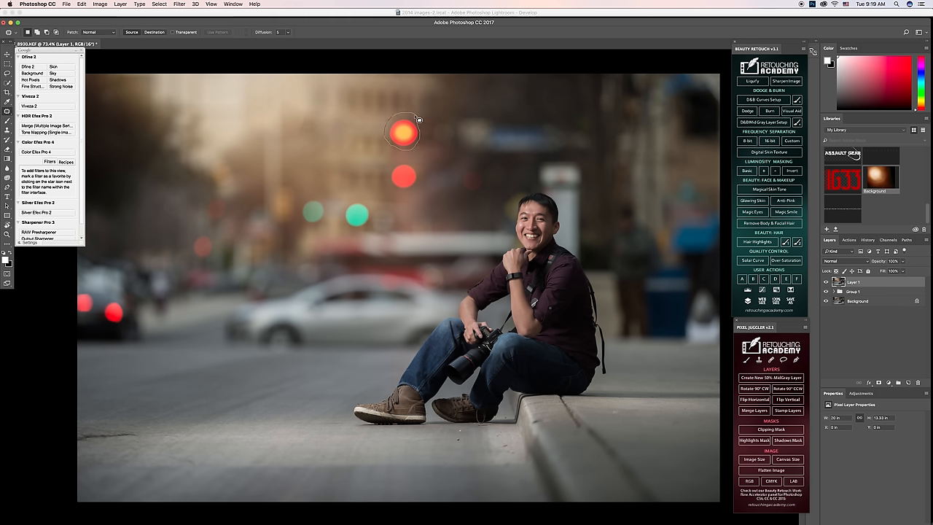
left_click_drag(403, 131, 371, 138)
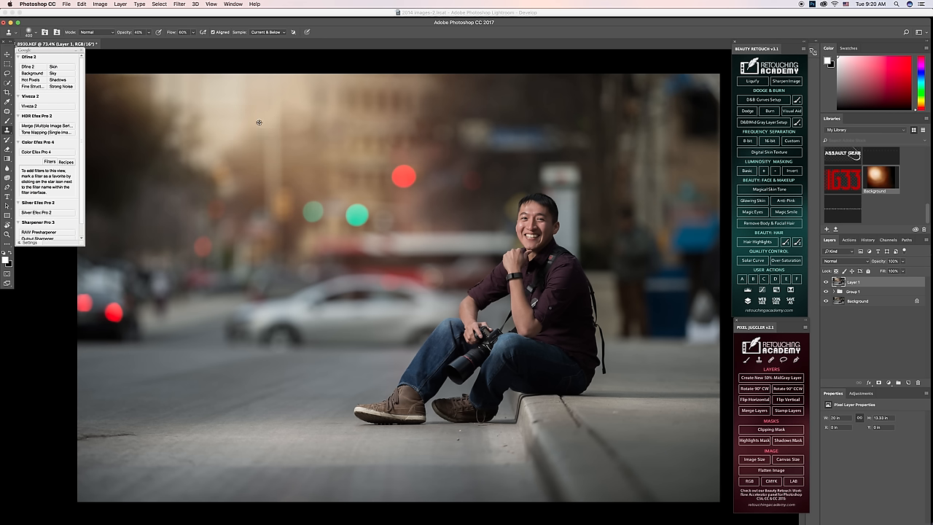
mouse_move(272, 128)
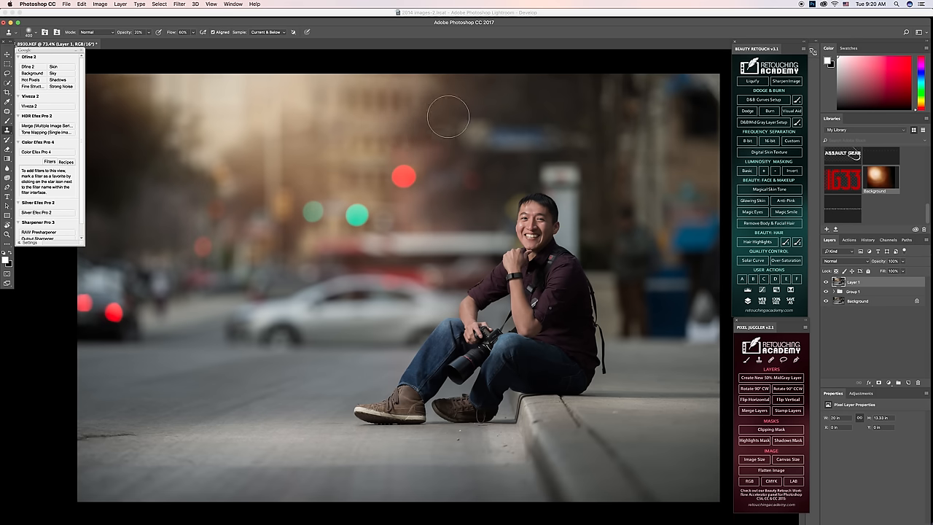
mouse_move(408, 119)
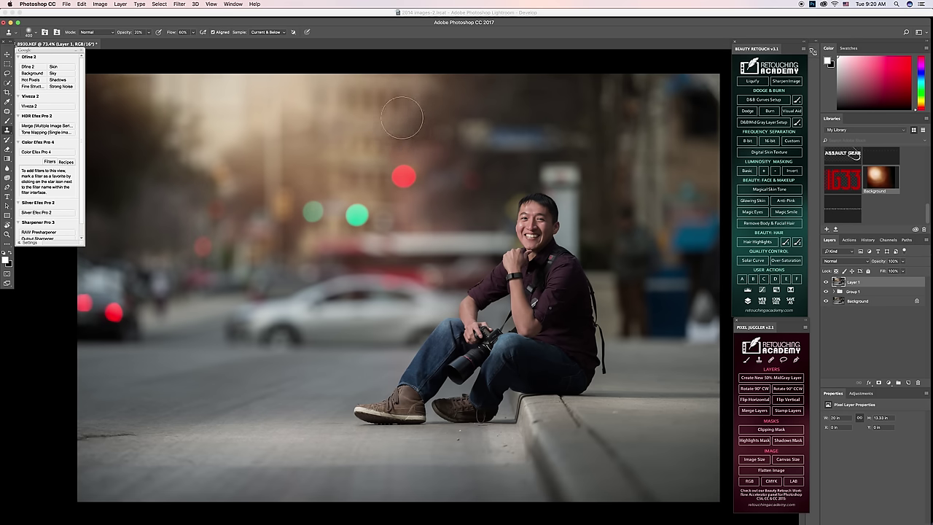
mouse_move(280, 153)
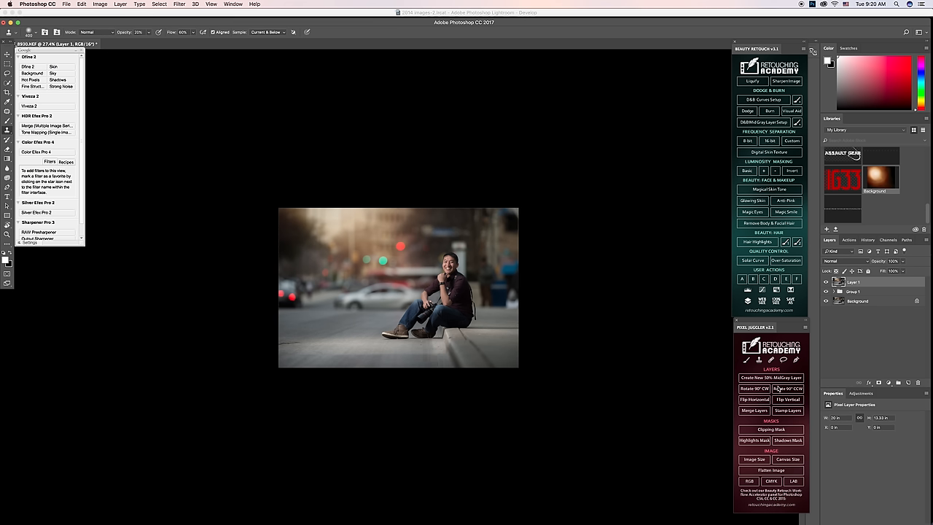
mouse_move(457, 196)
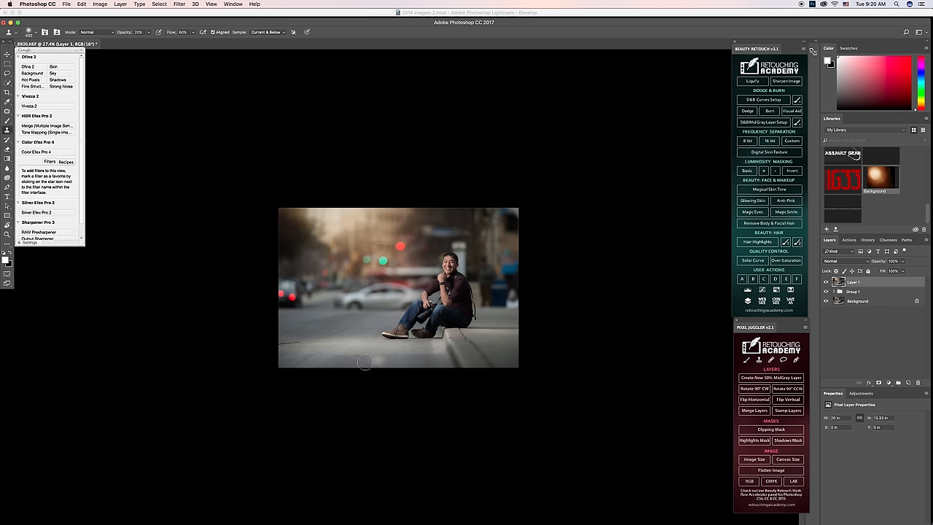
mouse_move(595, 321)
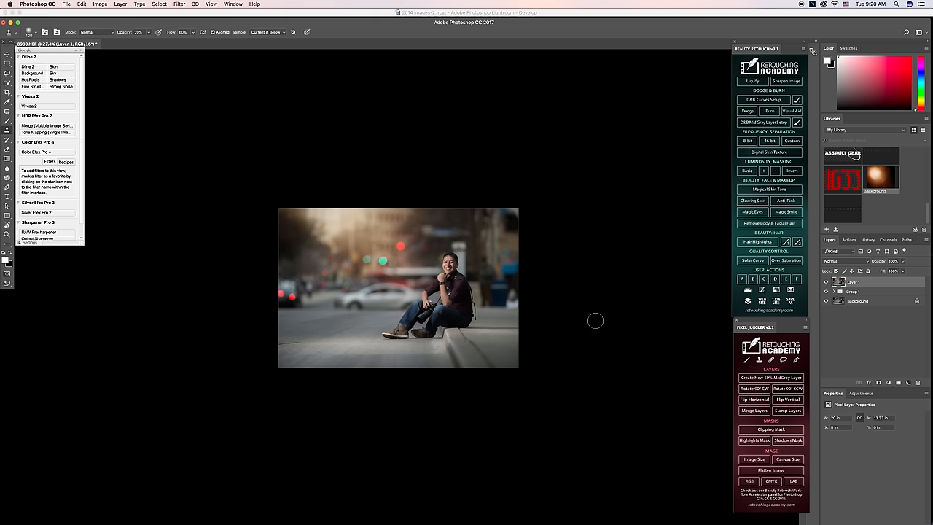